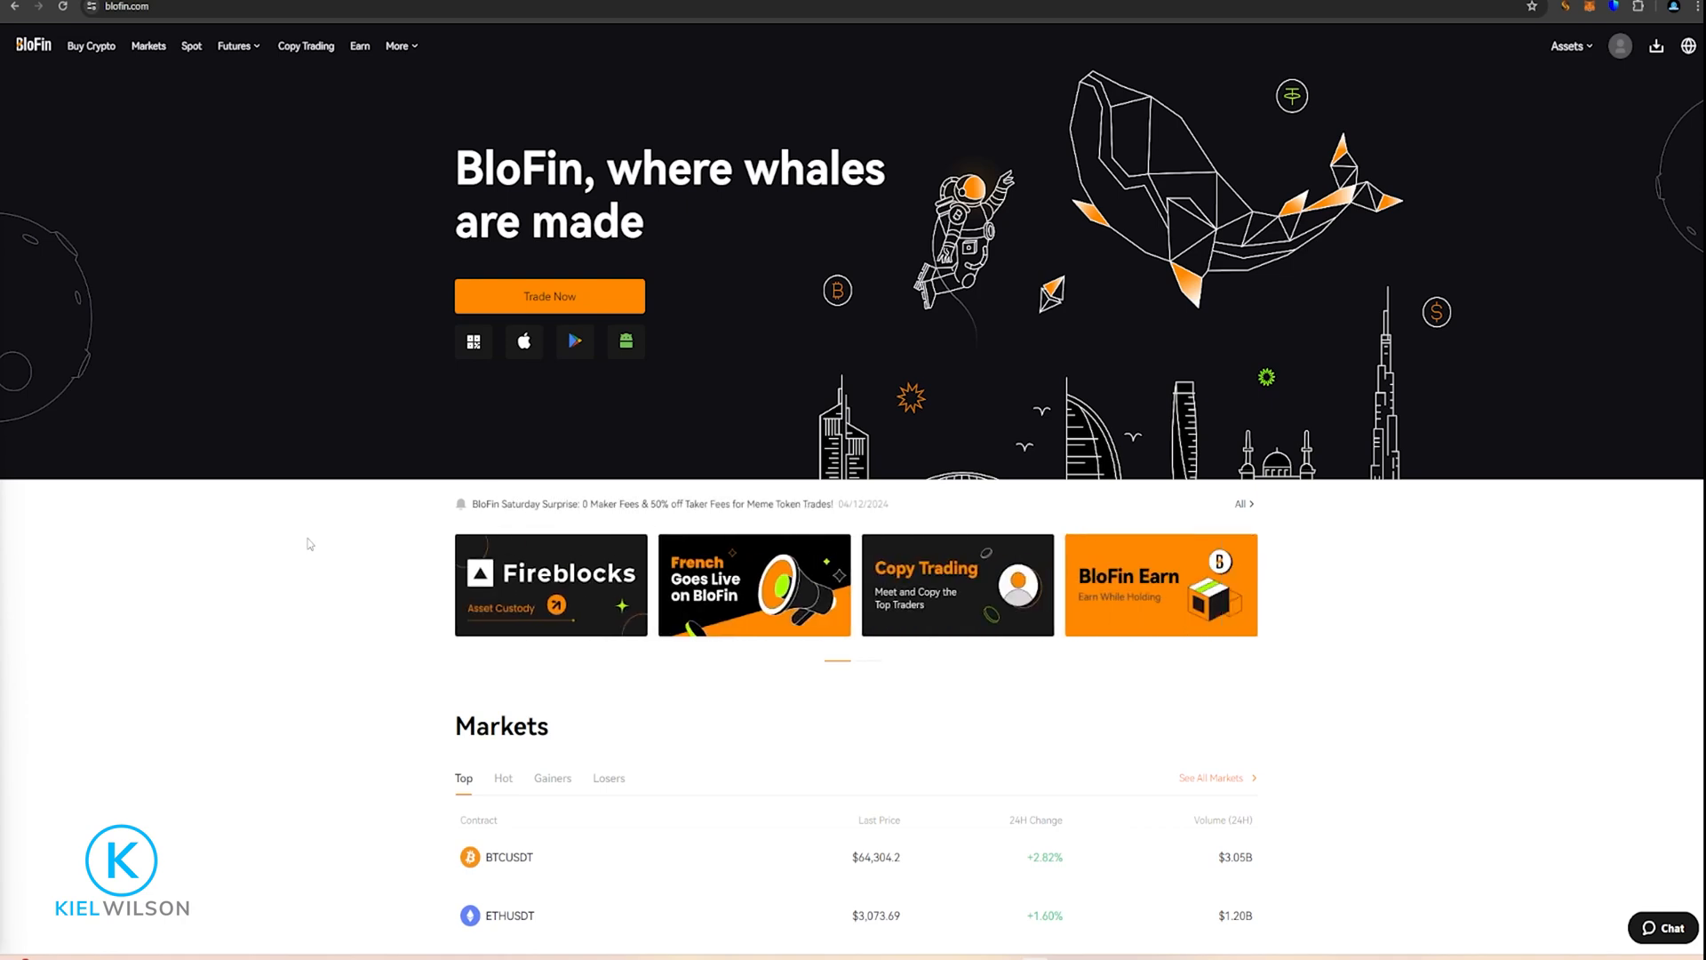
mouse_move(348, 508)
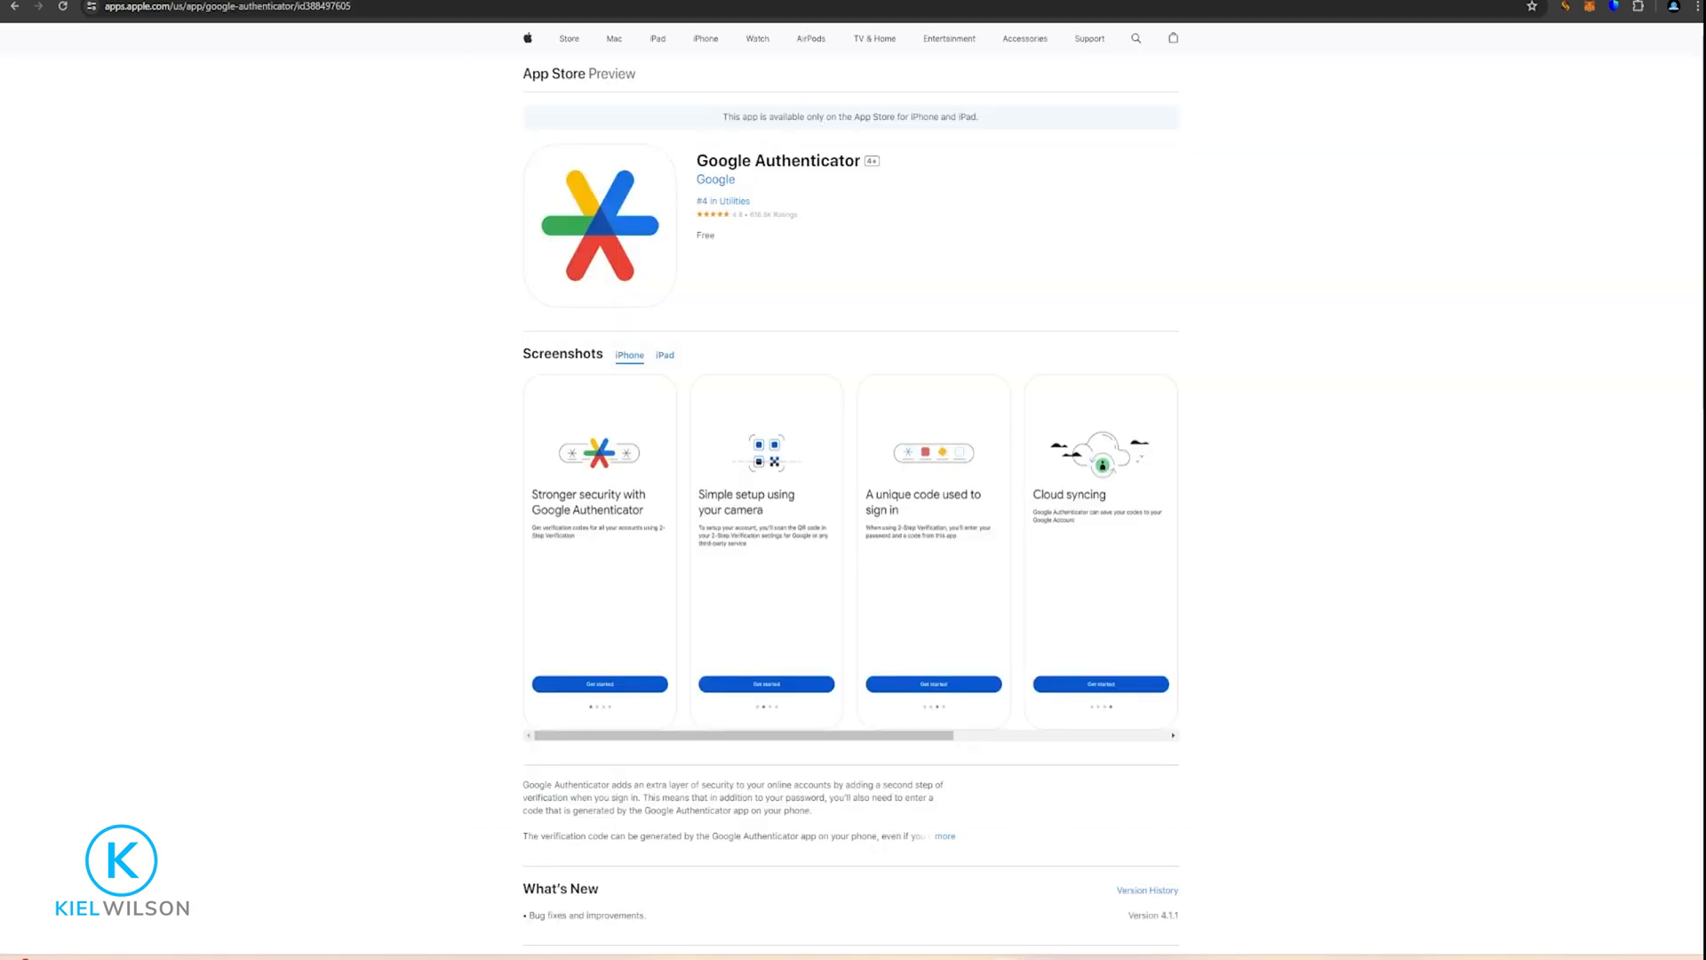
Step: Go back from the Google Authenticator App Store listing to the signed-in BloFin homepage
left_click(218, 6)
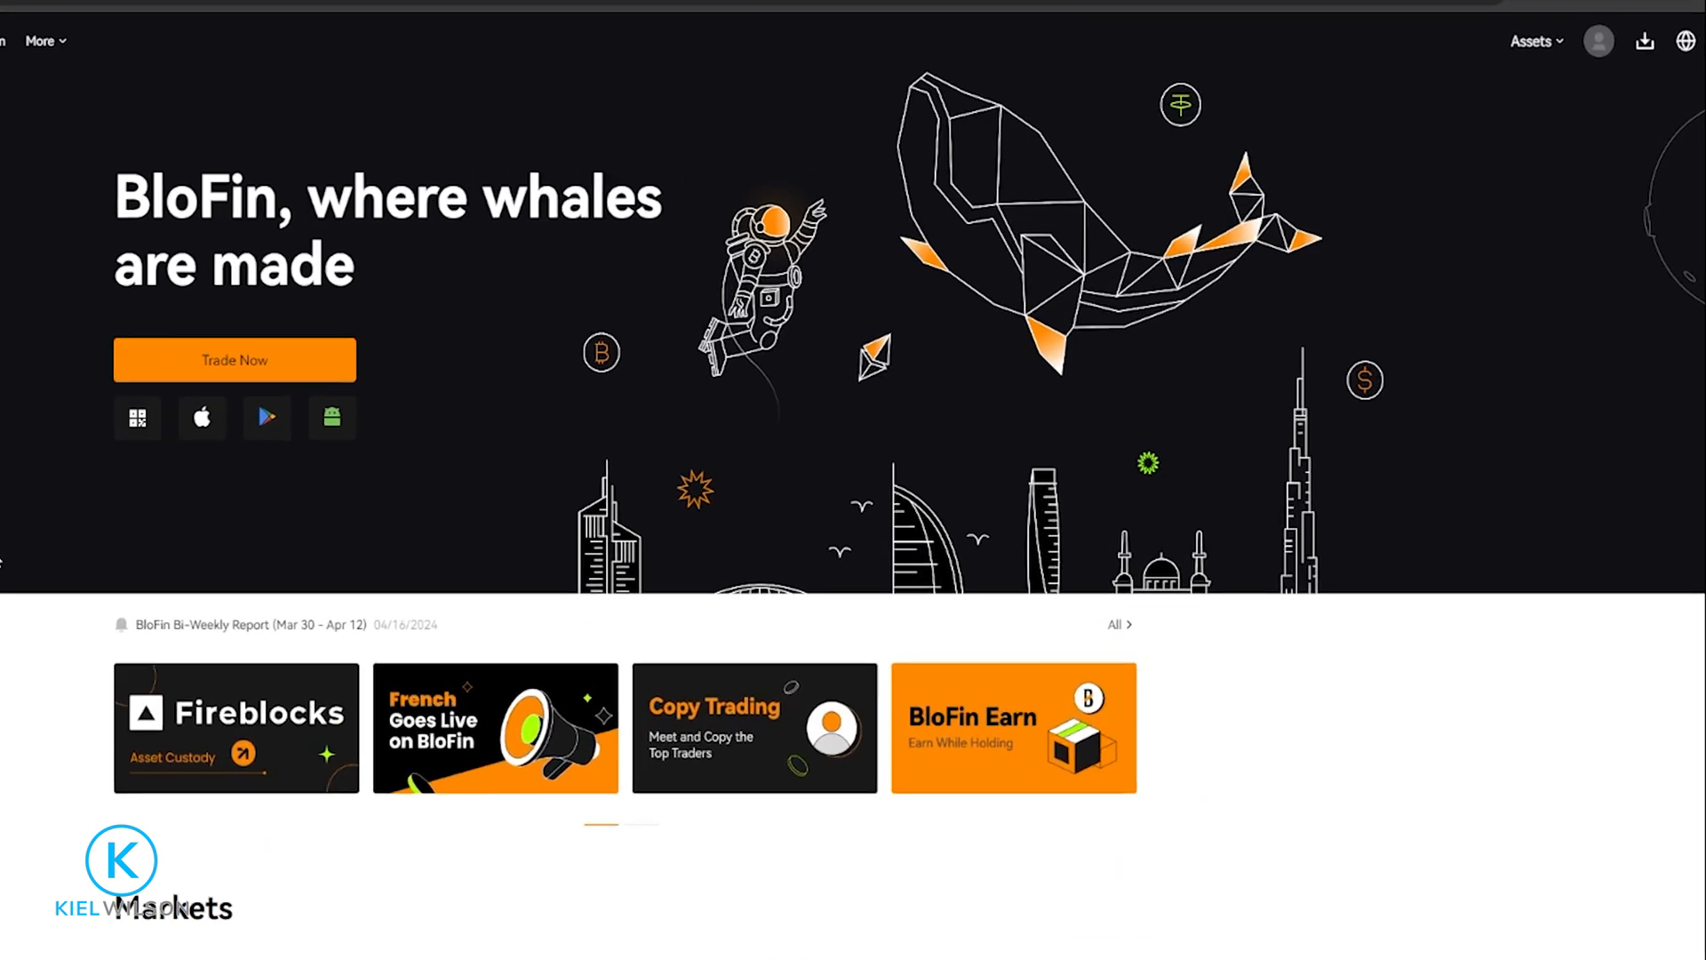
Step: Open Overview from the profile avatar menu to view account security settings
left_click(1598, 42)
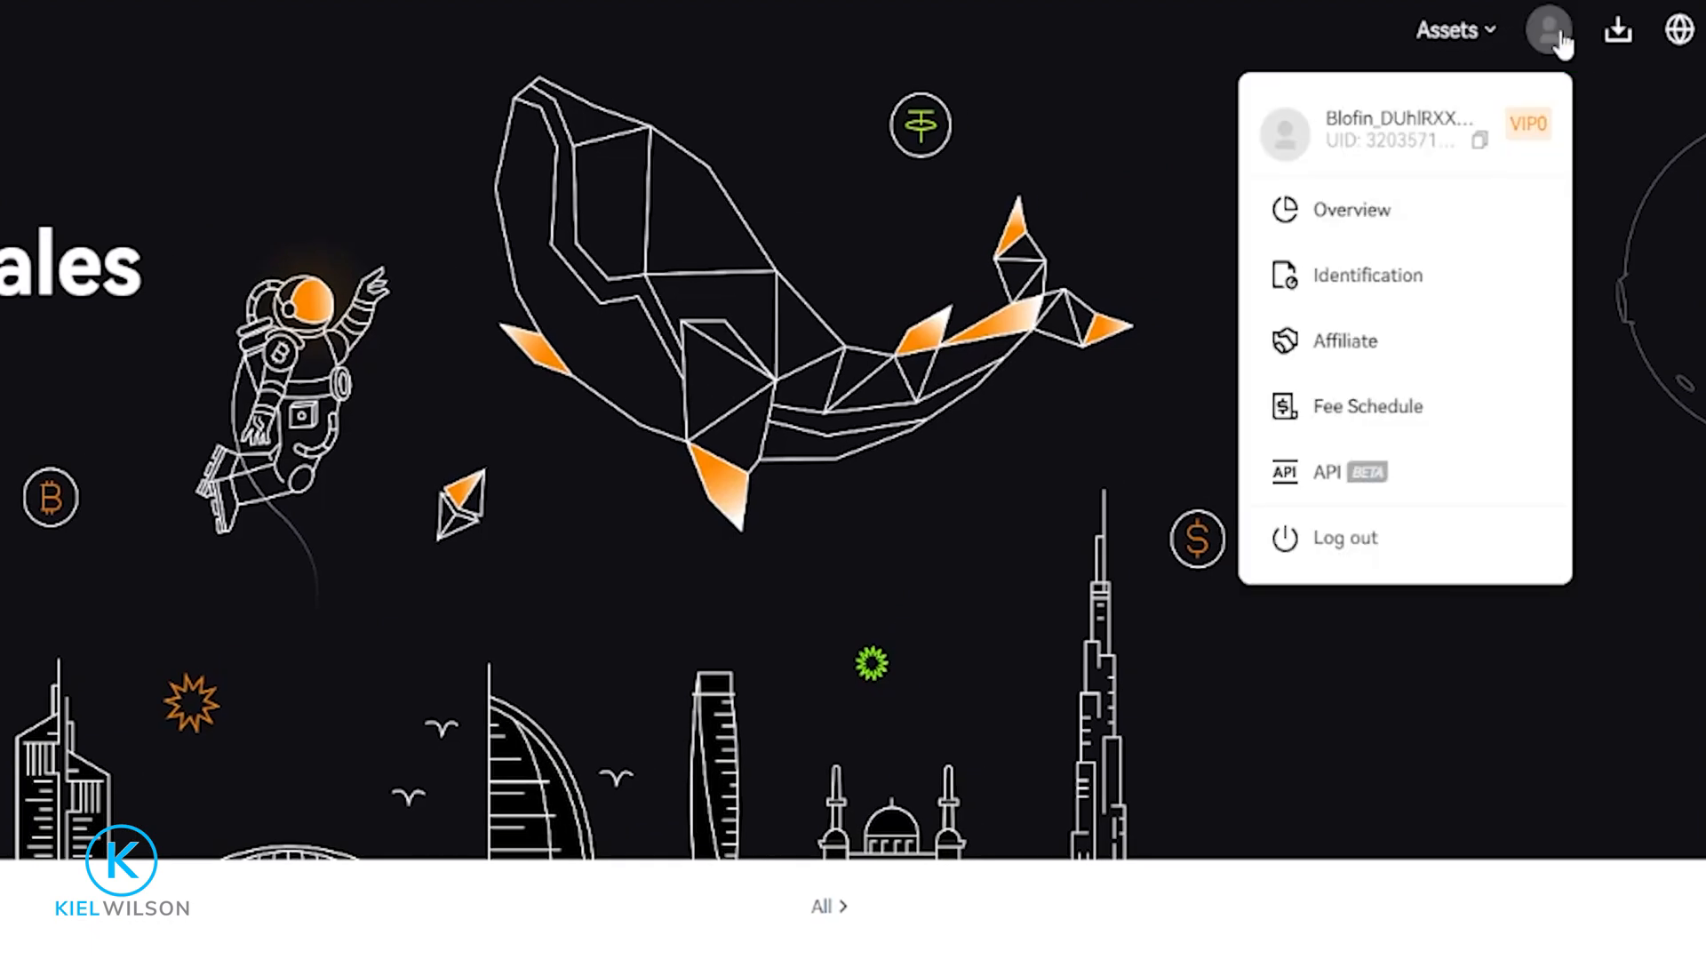
mouse_move(1352, 210)
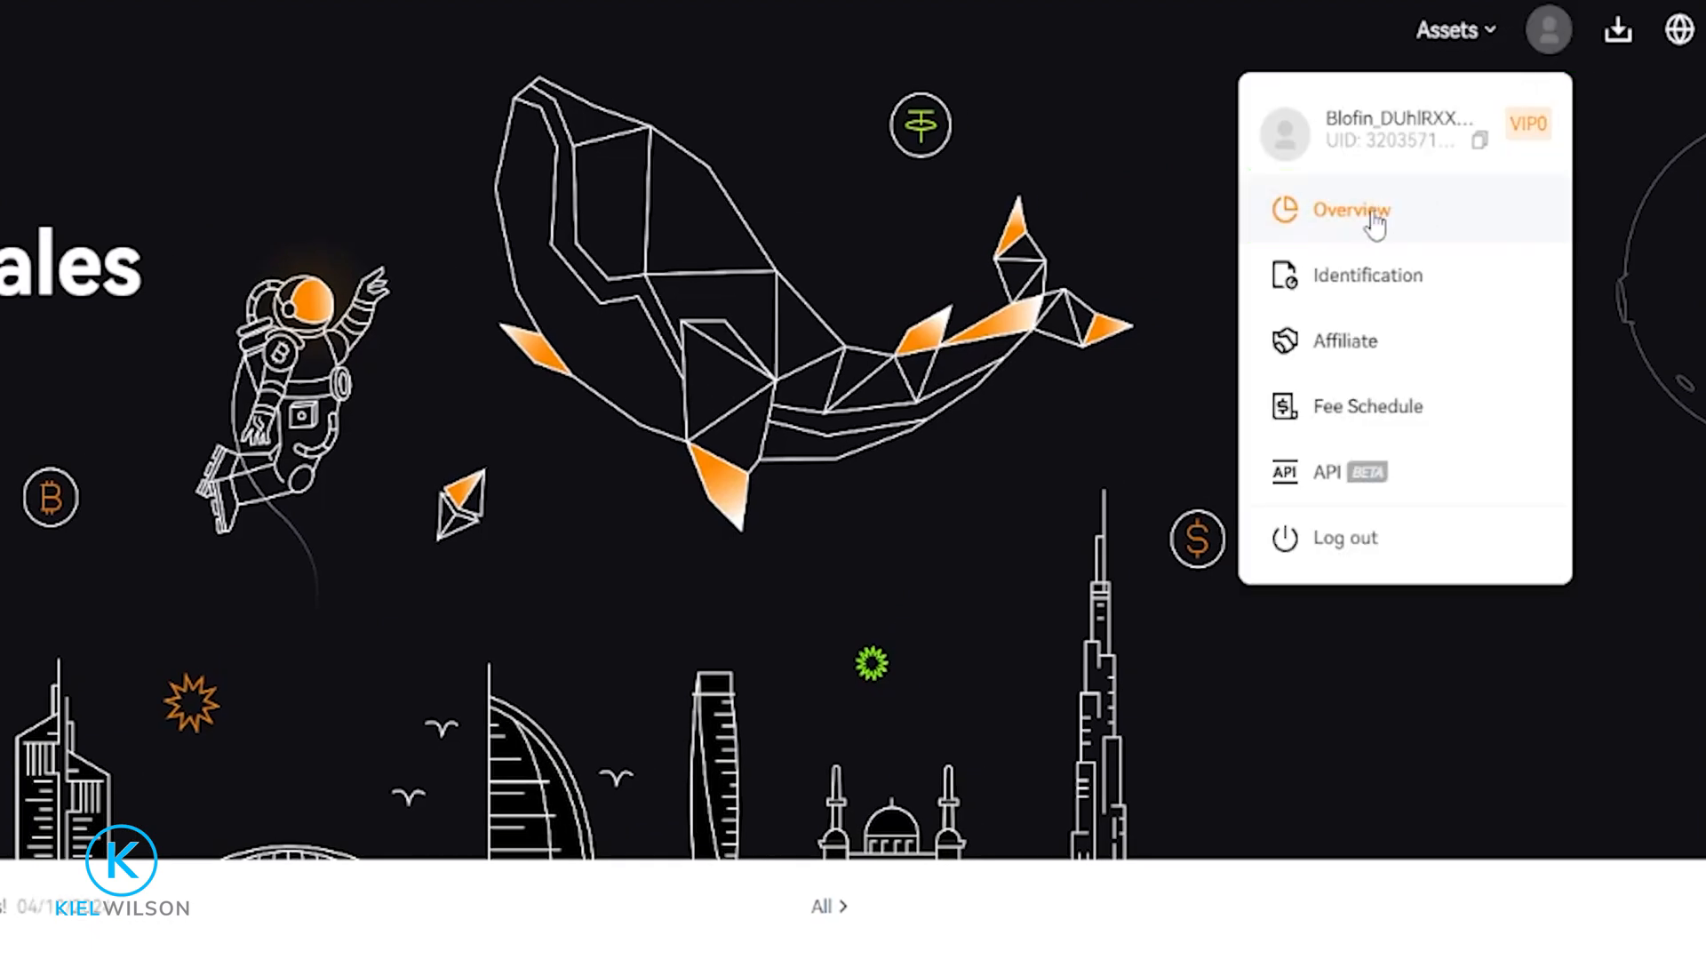
left_click(1352, 210)
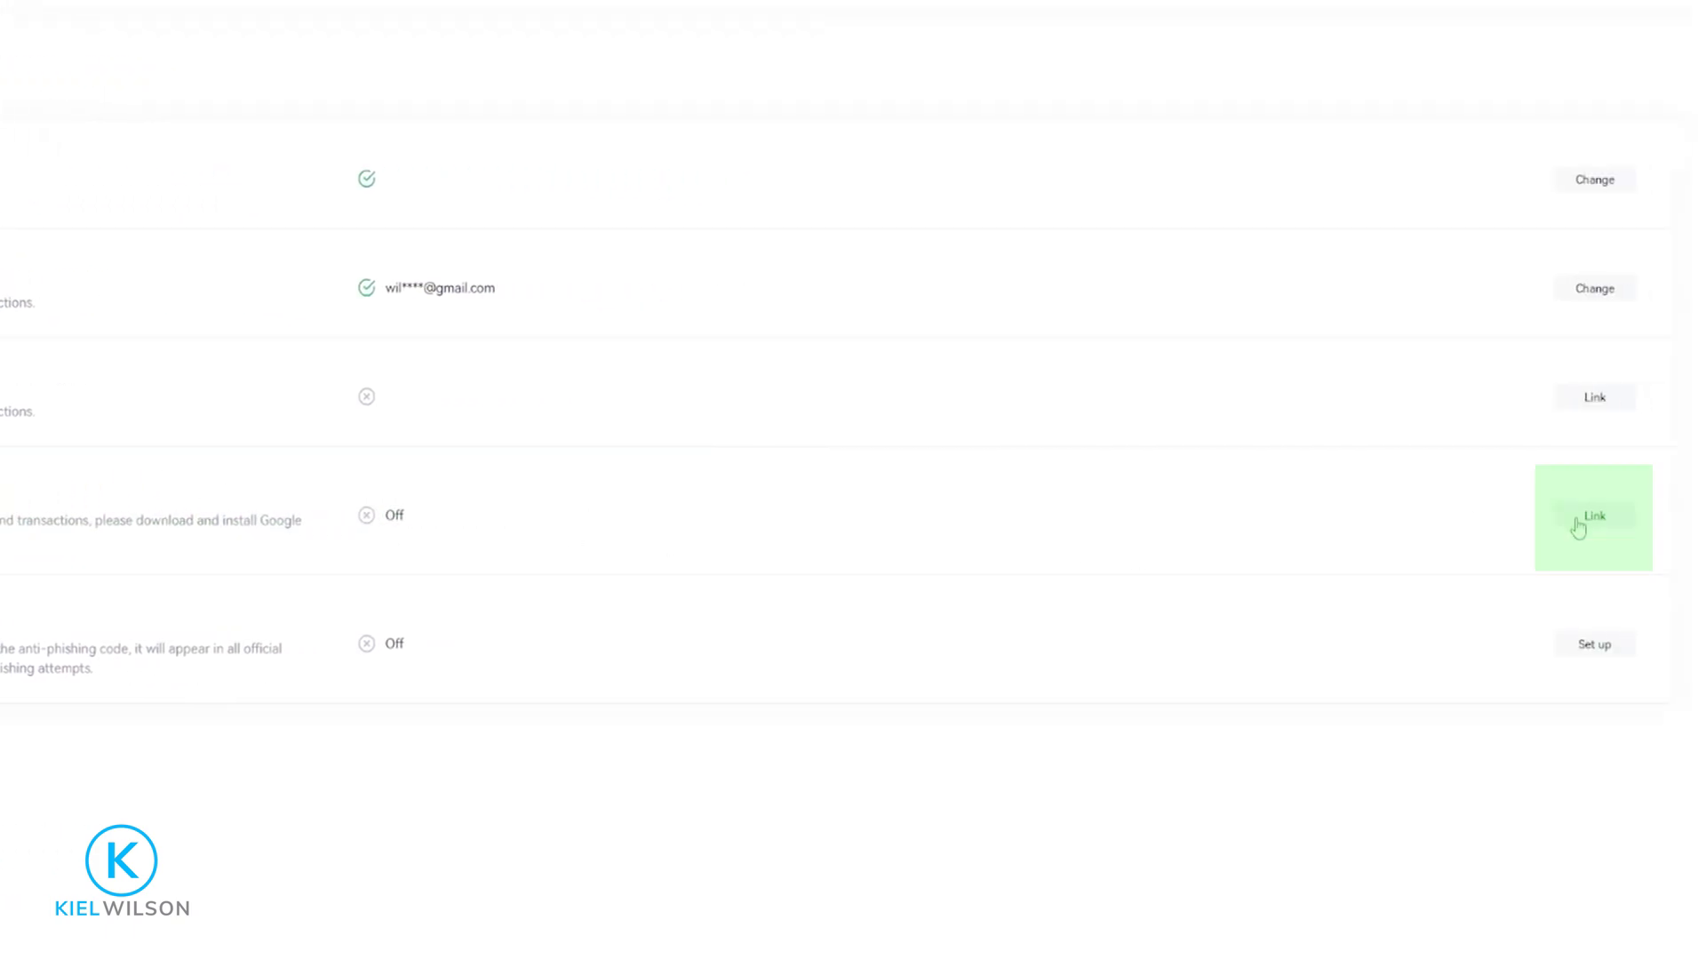
Step: Begin linking Google Authenticator and copy the backup key from the setup dialog
left_click(1595, 514)
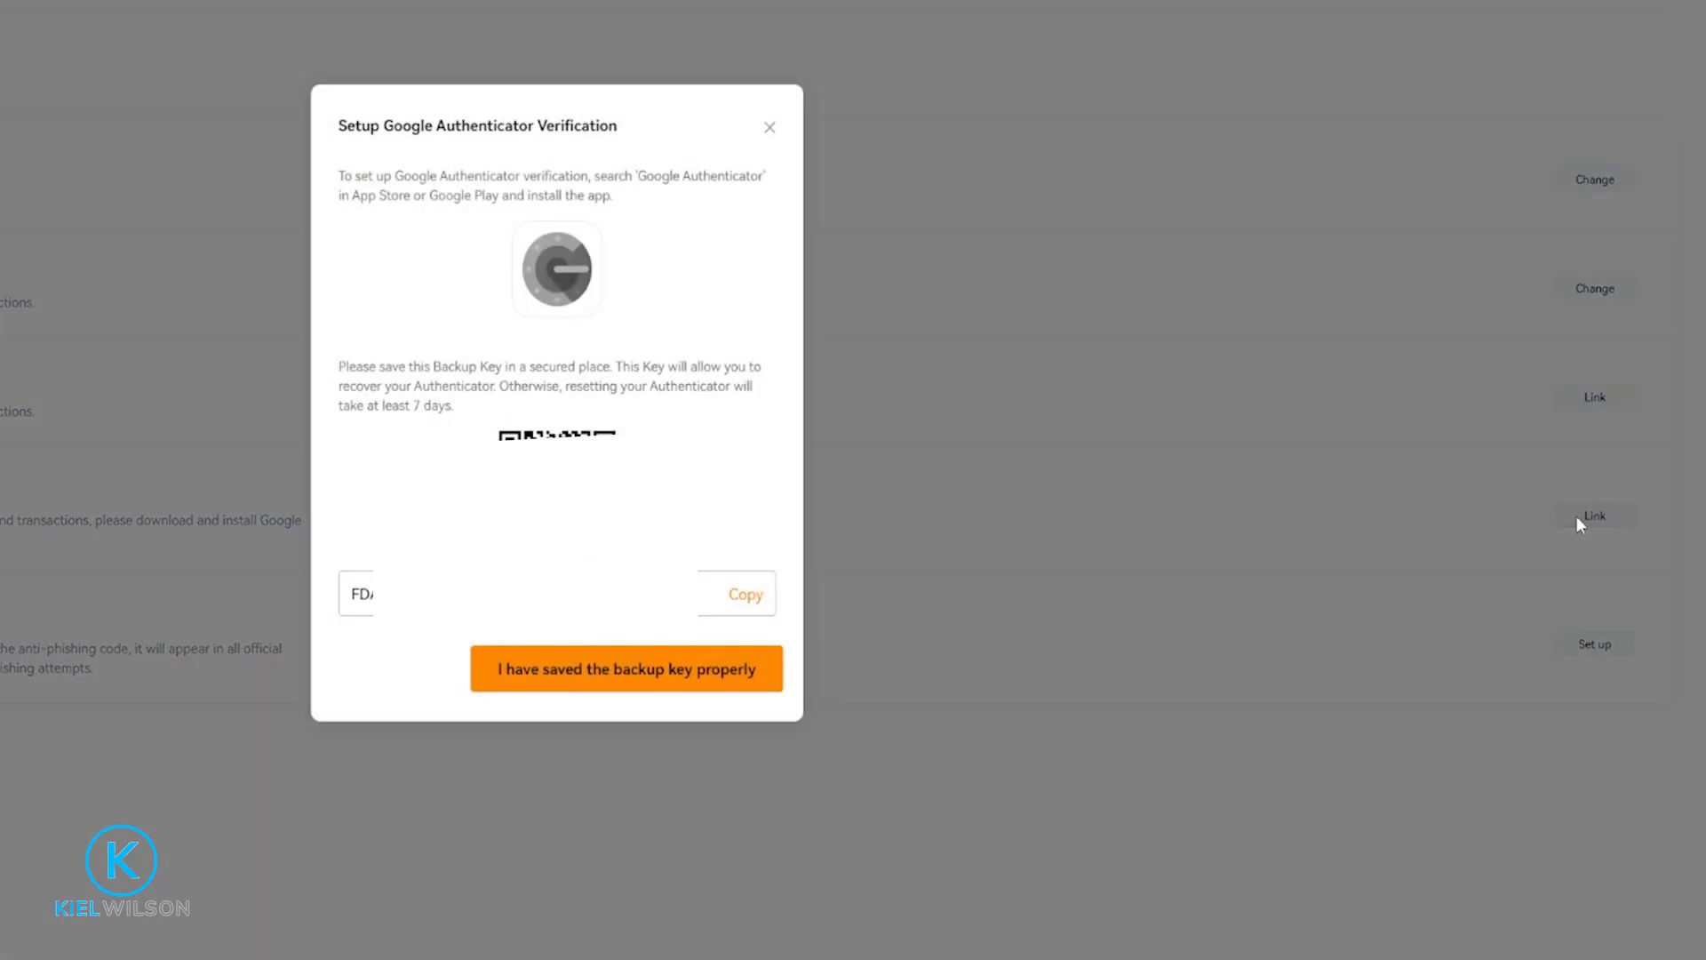
mouse_move(736, 301)
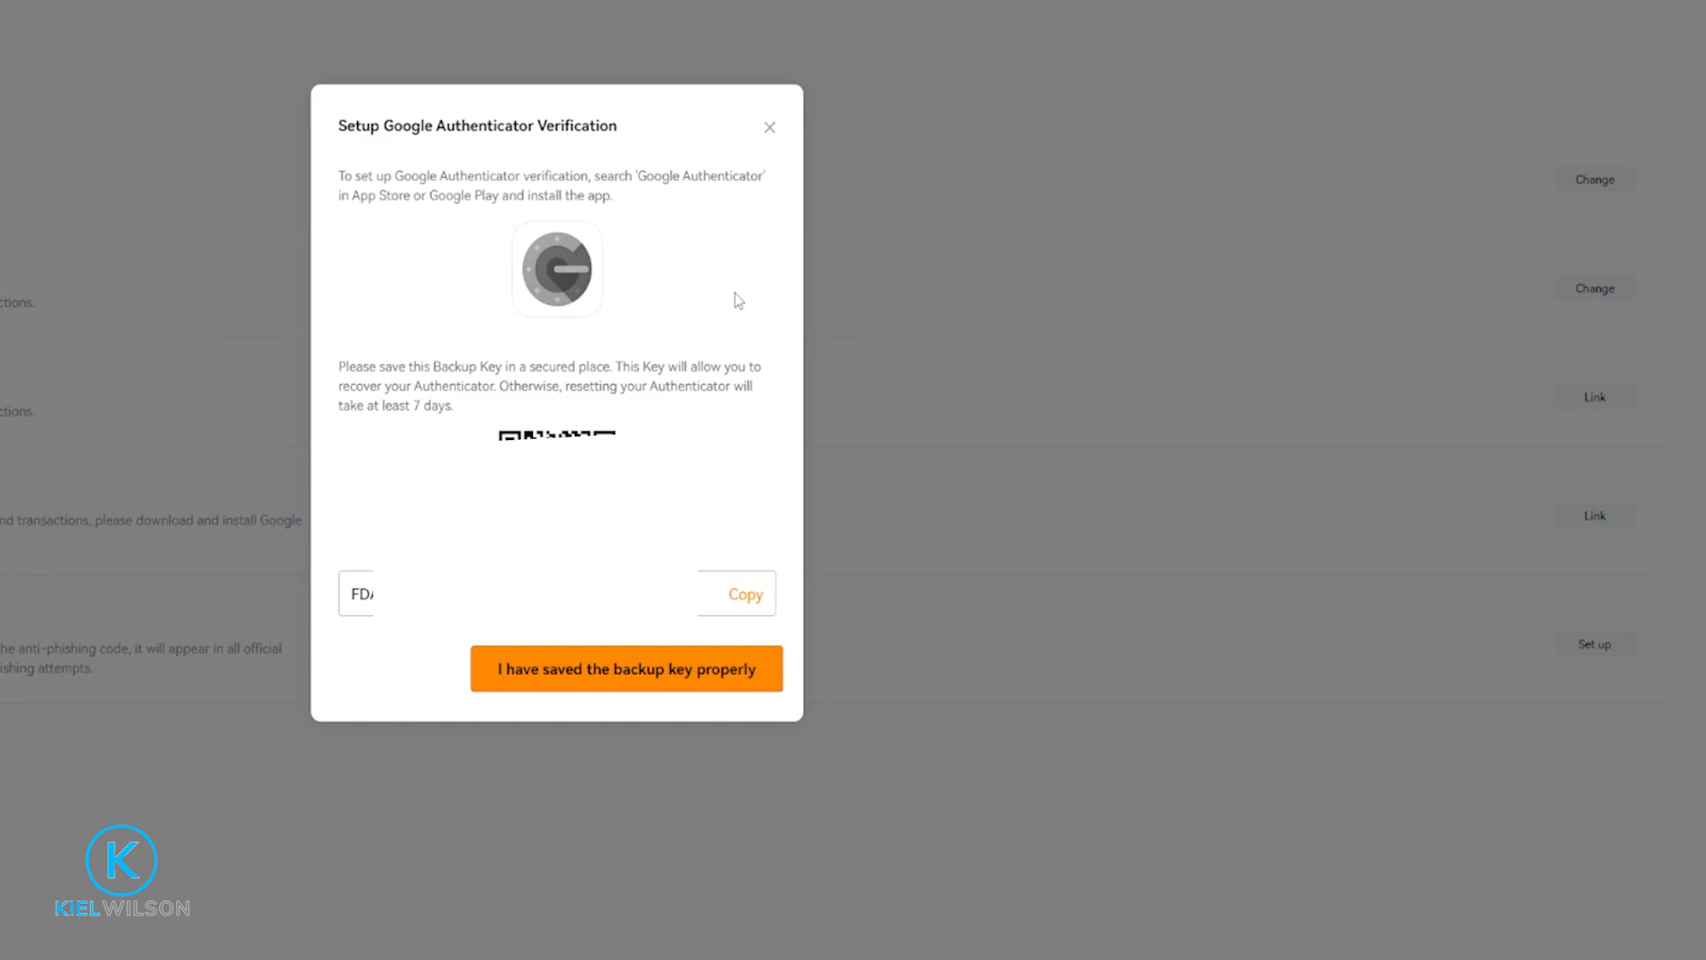
mouse_move(751, 301)
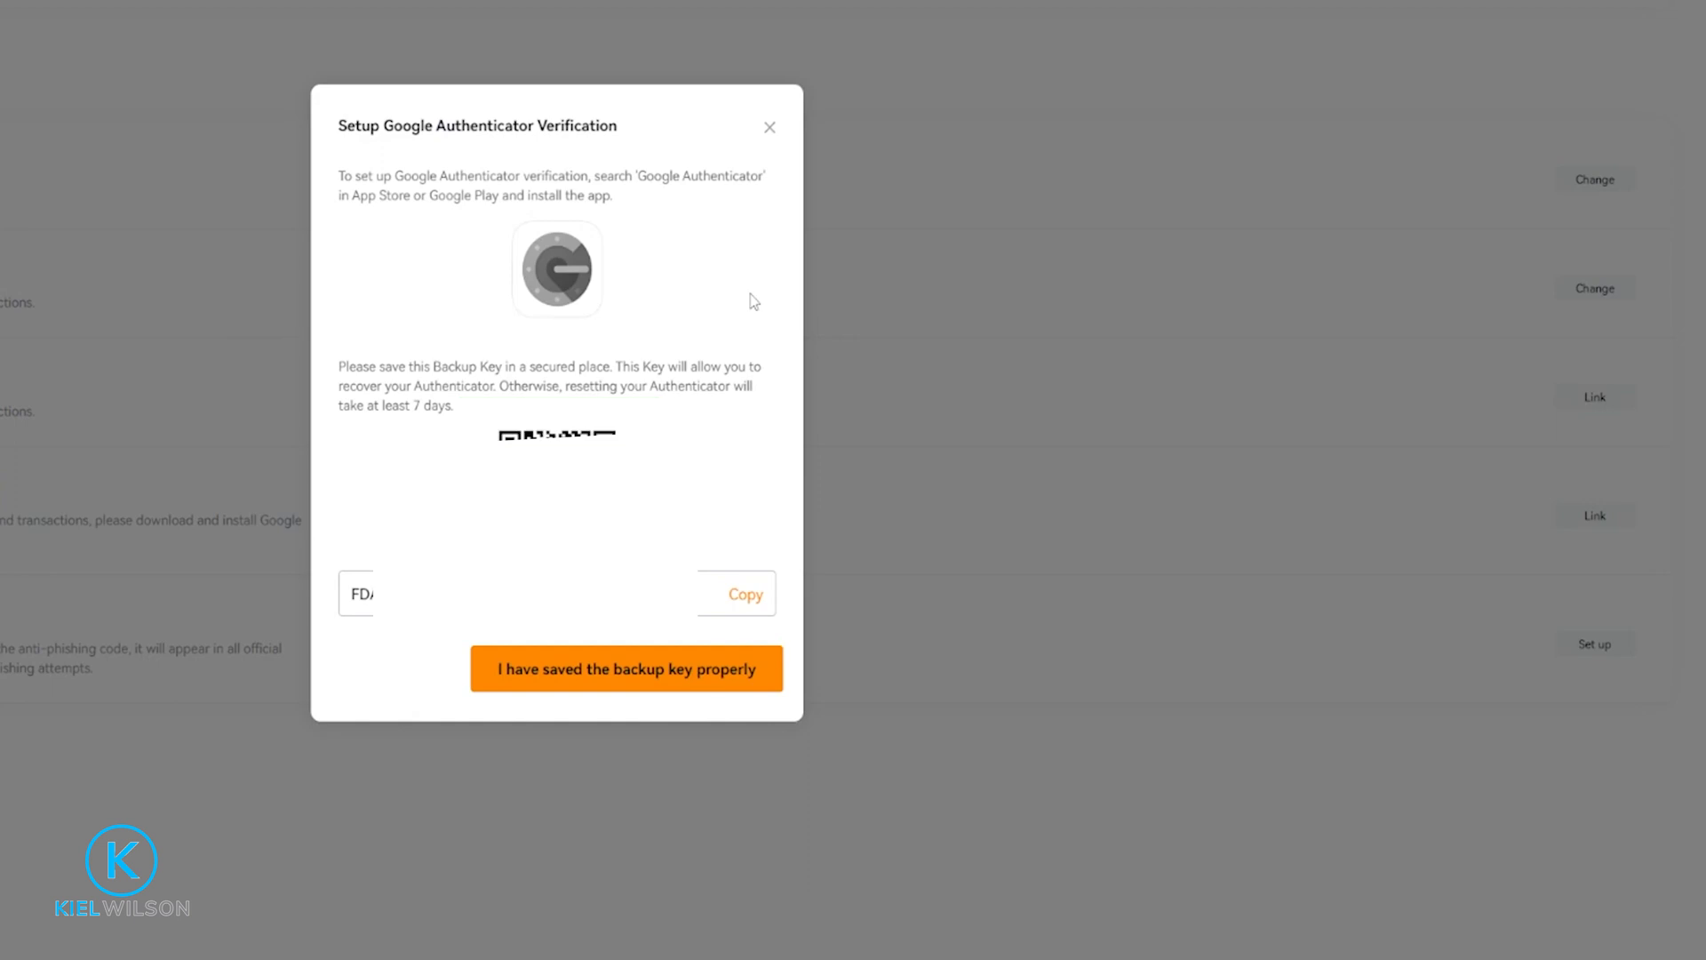
left_click(745, 593)
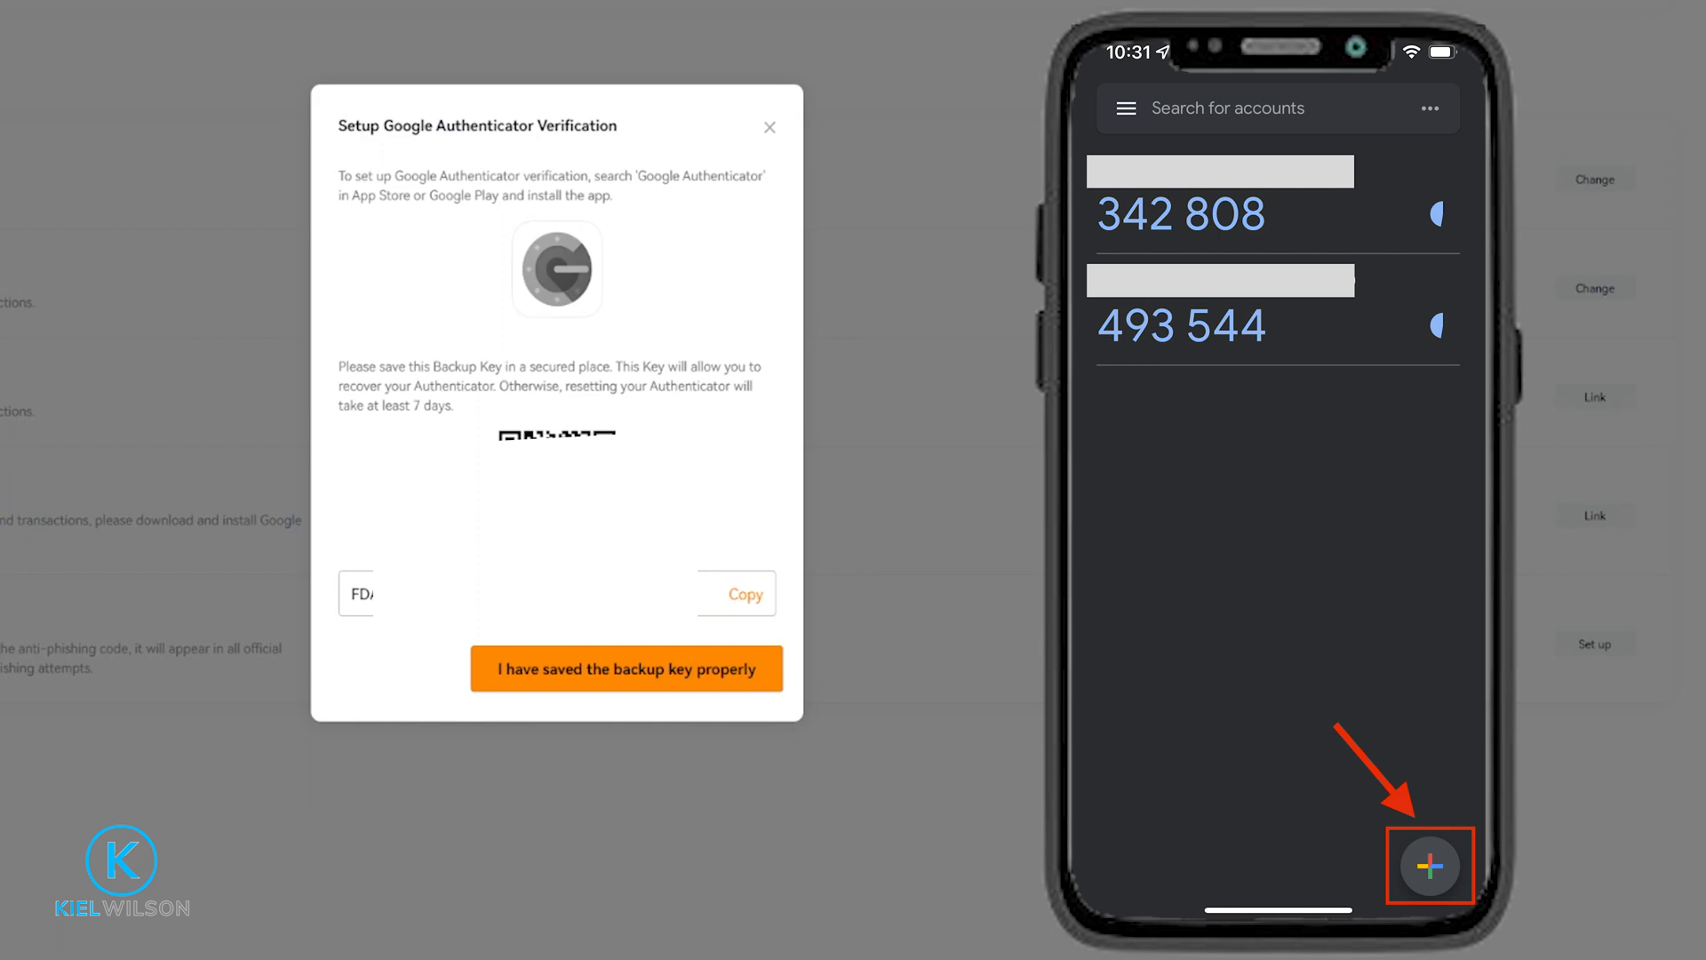
Step: Add a new Google Authenticator account on the phone using the BloFin setup key
left_click(1430, 867)
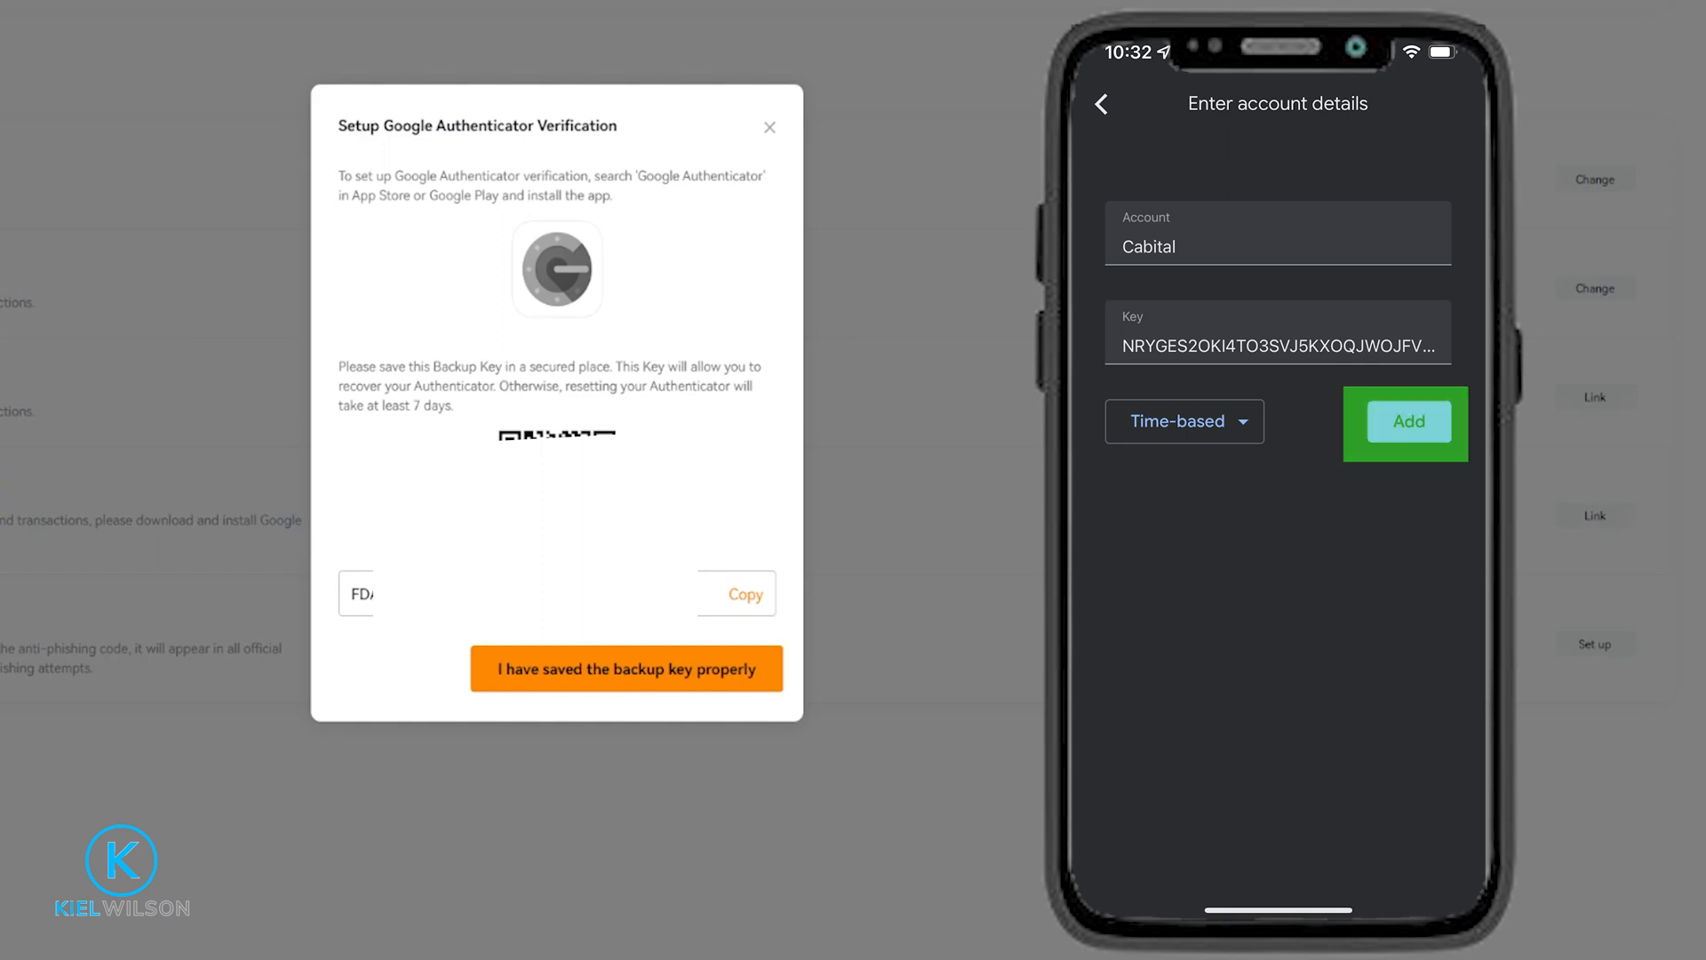
left_click(1406, 422)
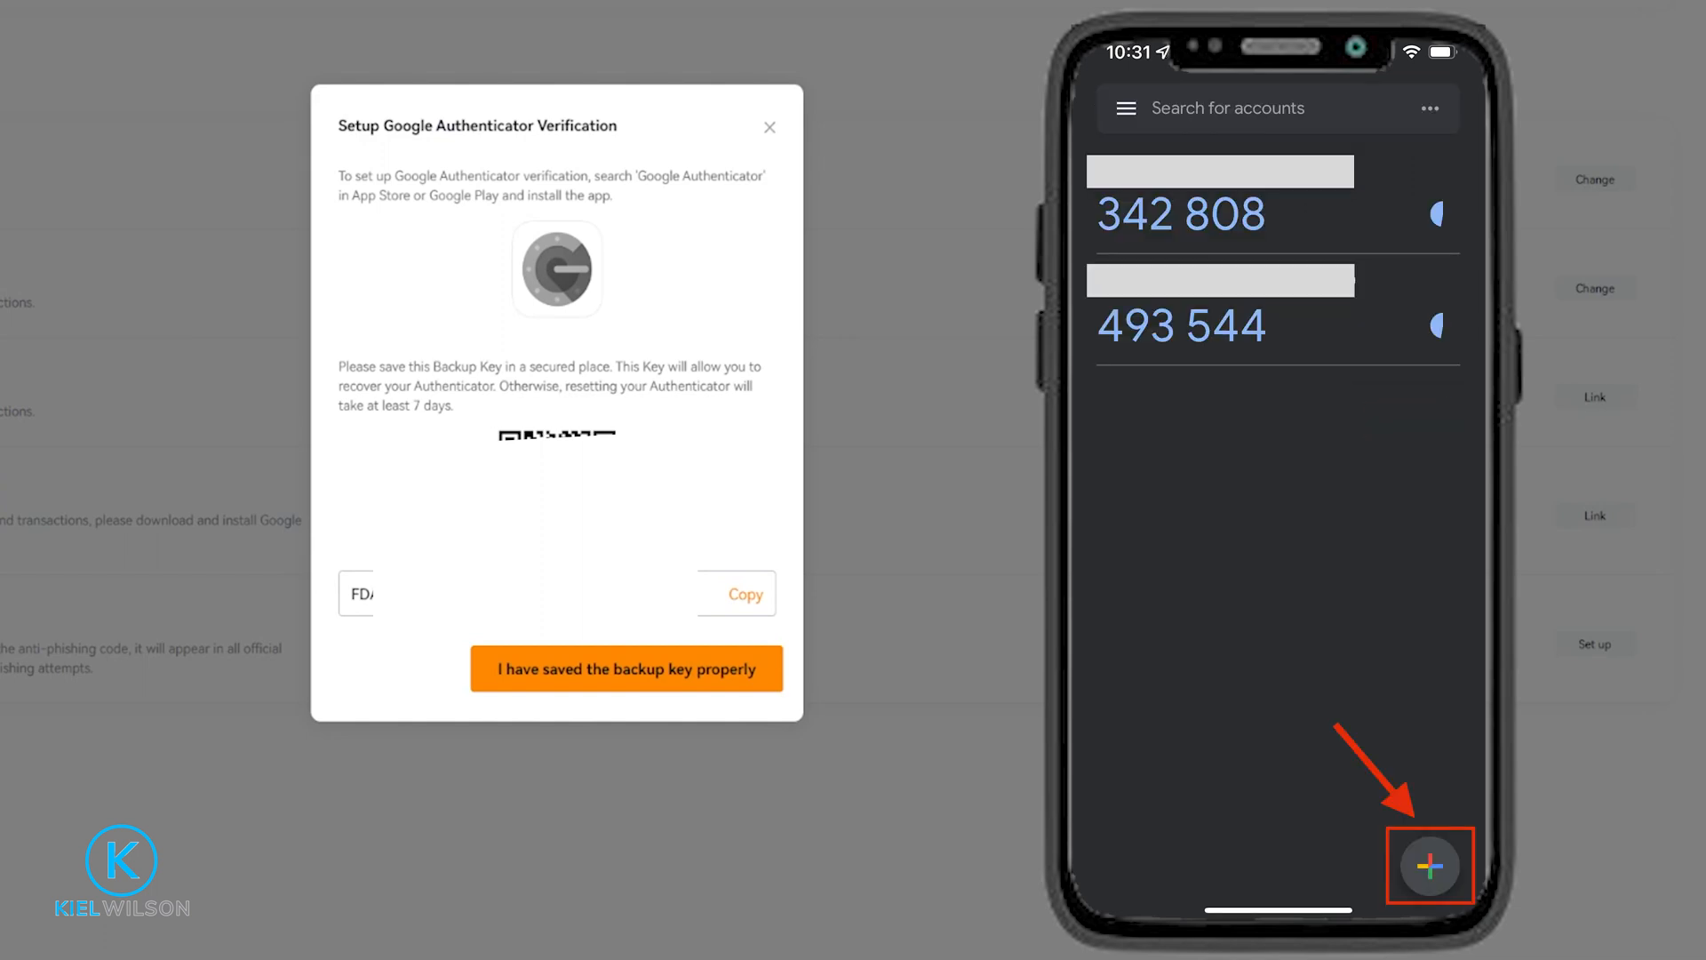
mouse_move(406, 462)
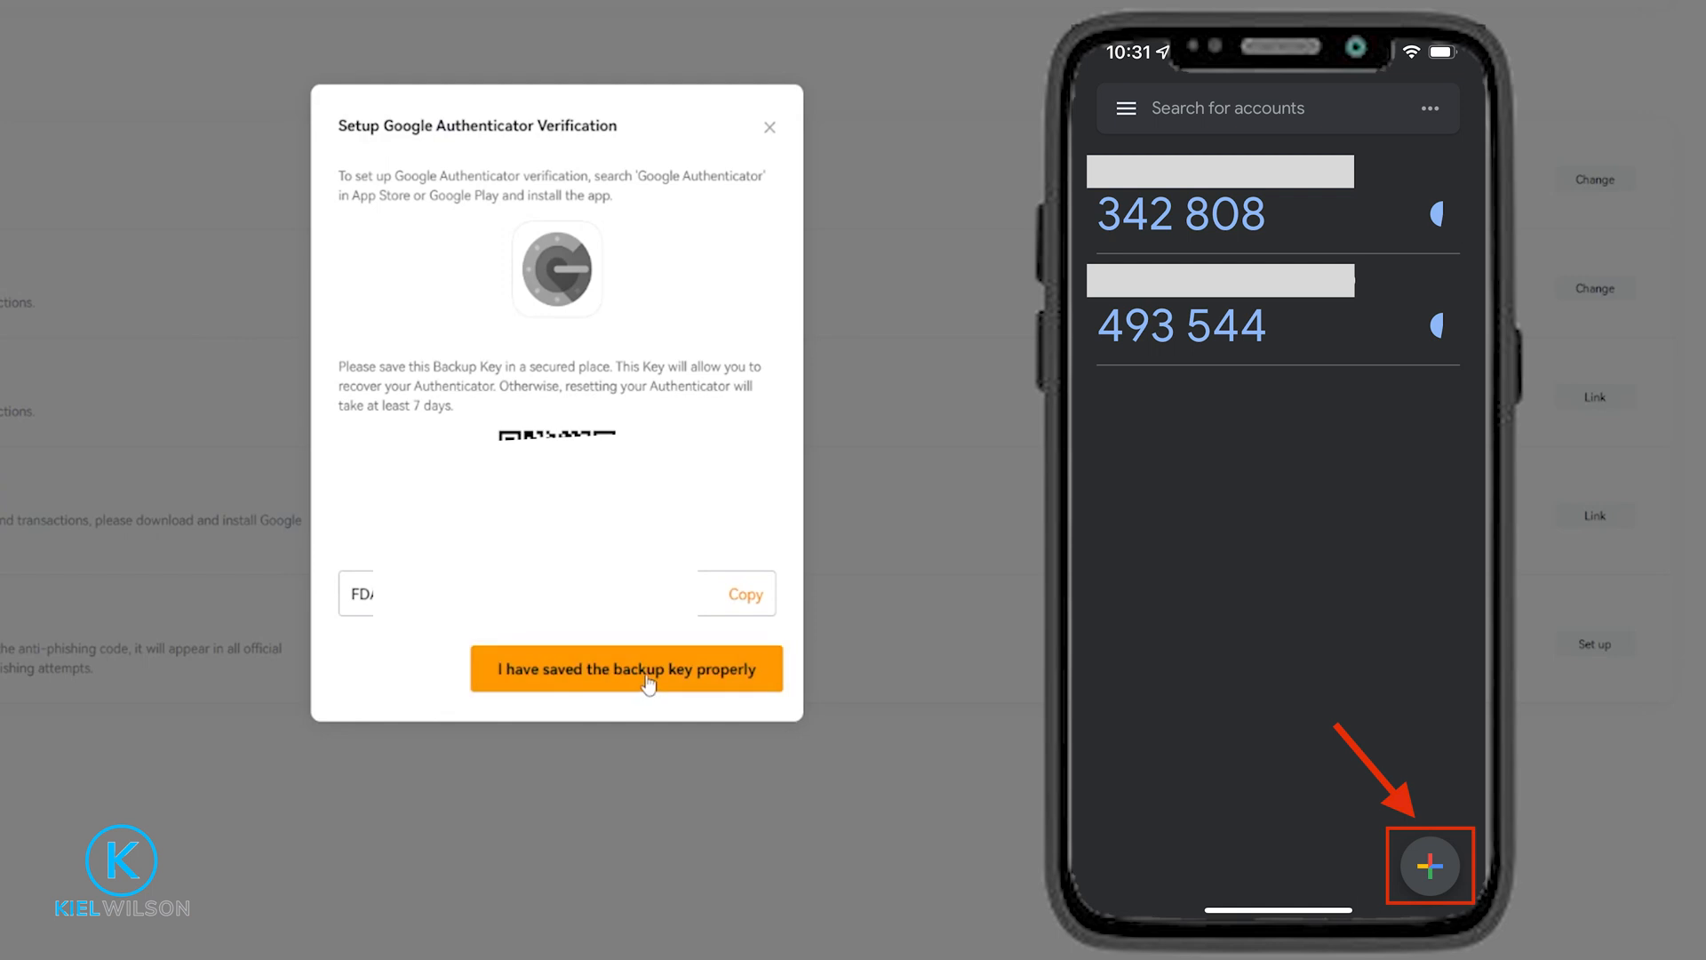
Step: Confirm the backup key is saved, enter email and authenticator codes, and submit
left_click(626, 668)
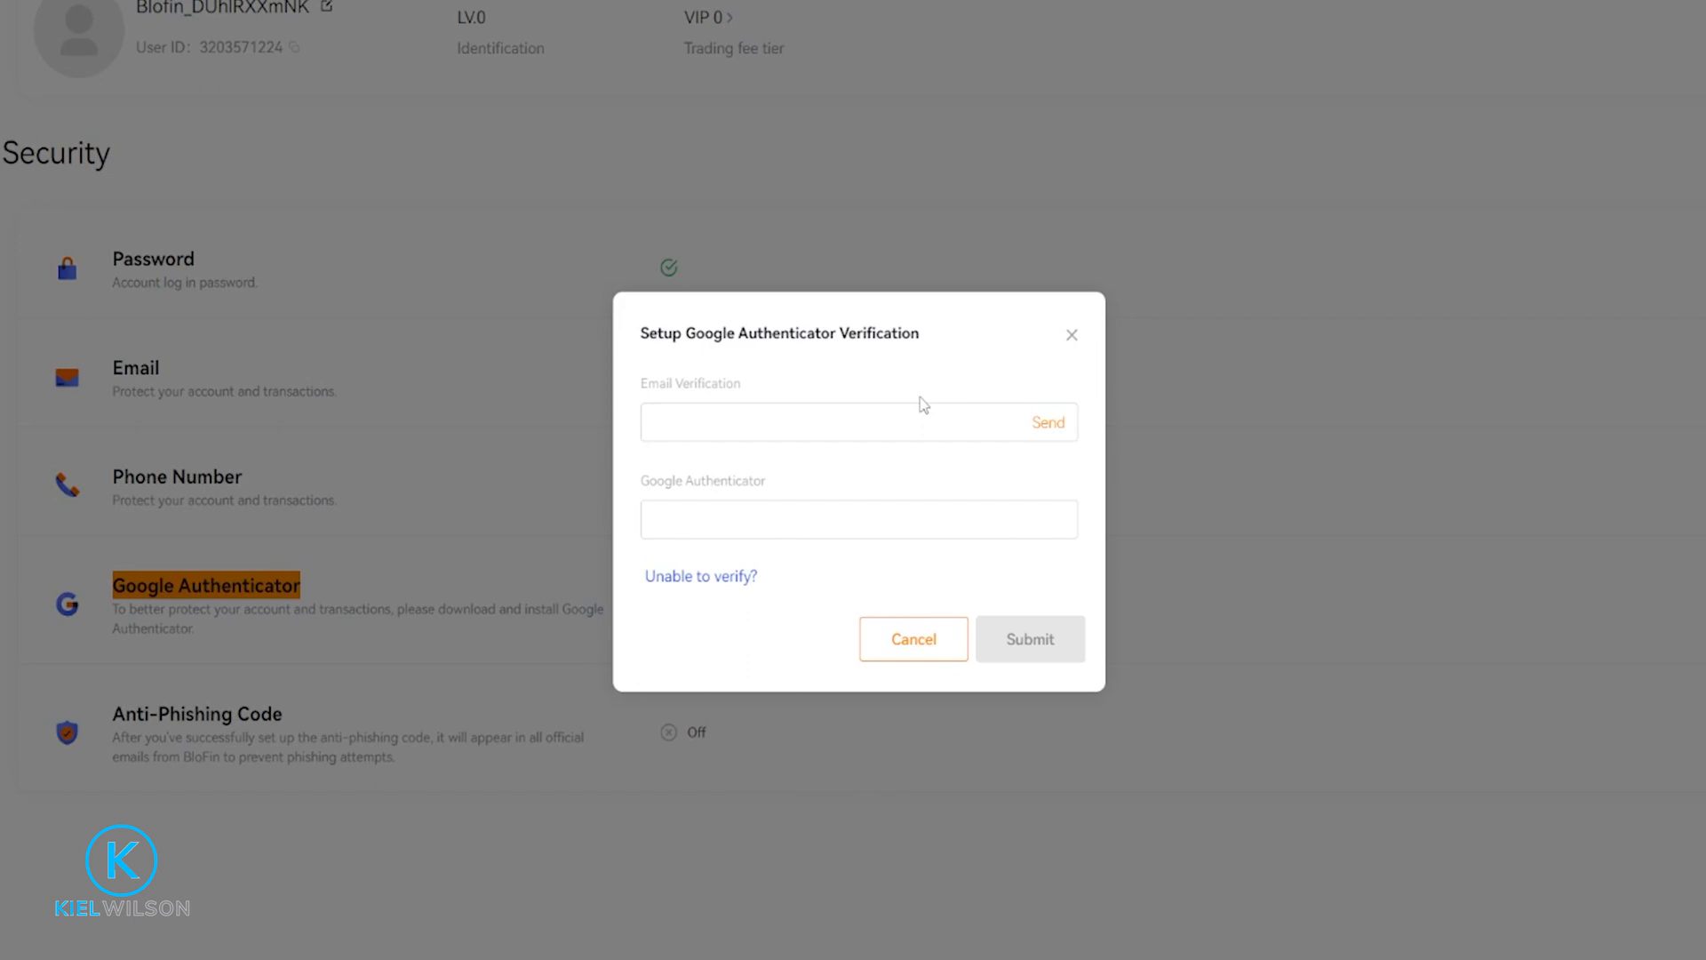
left_click(858, 519)
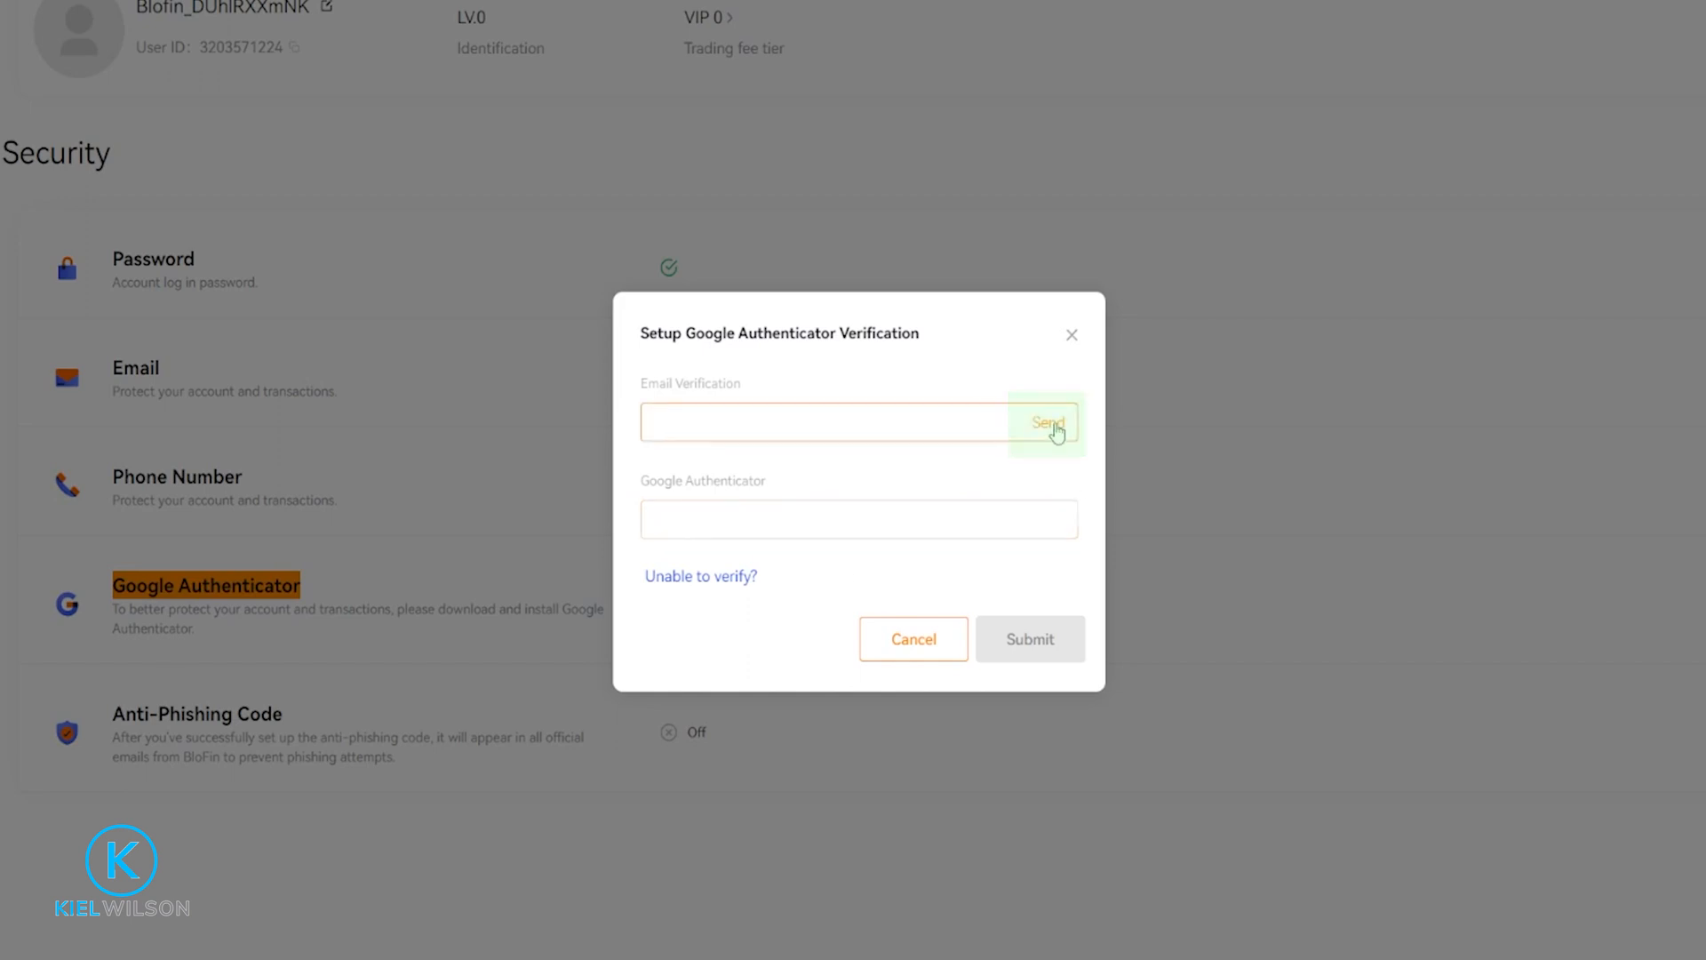
left_click(1047, 422)
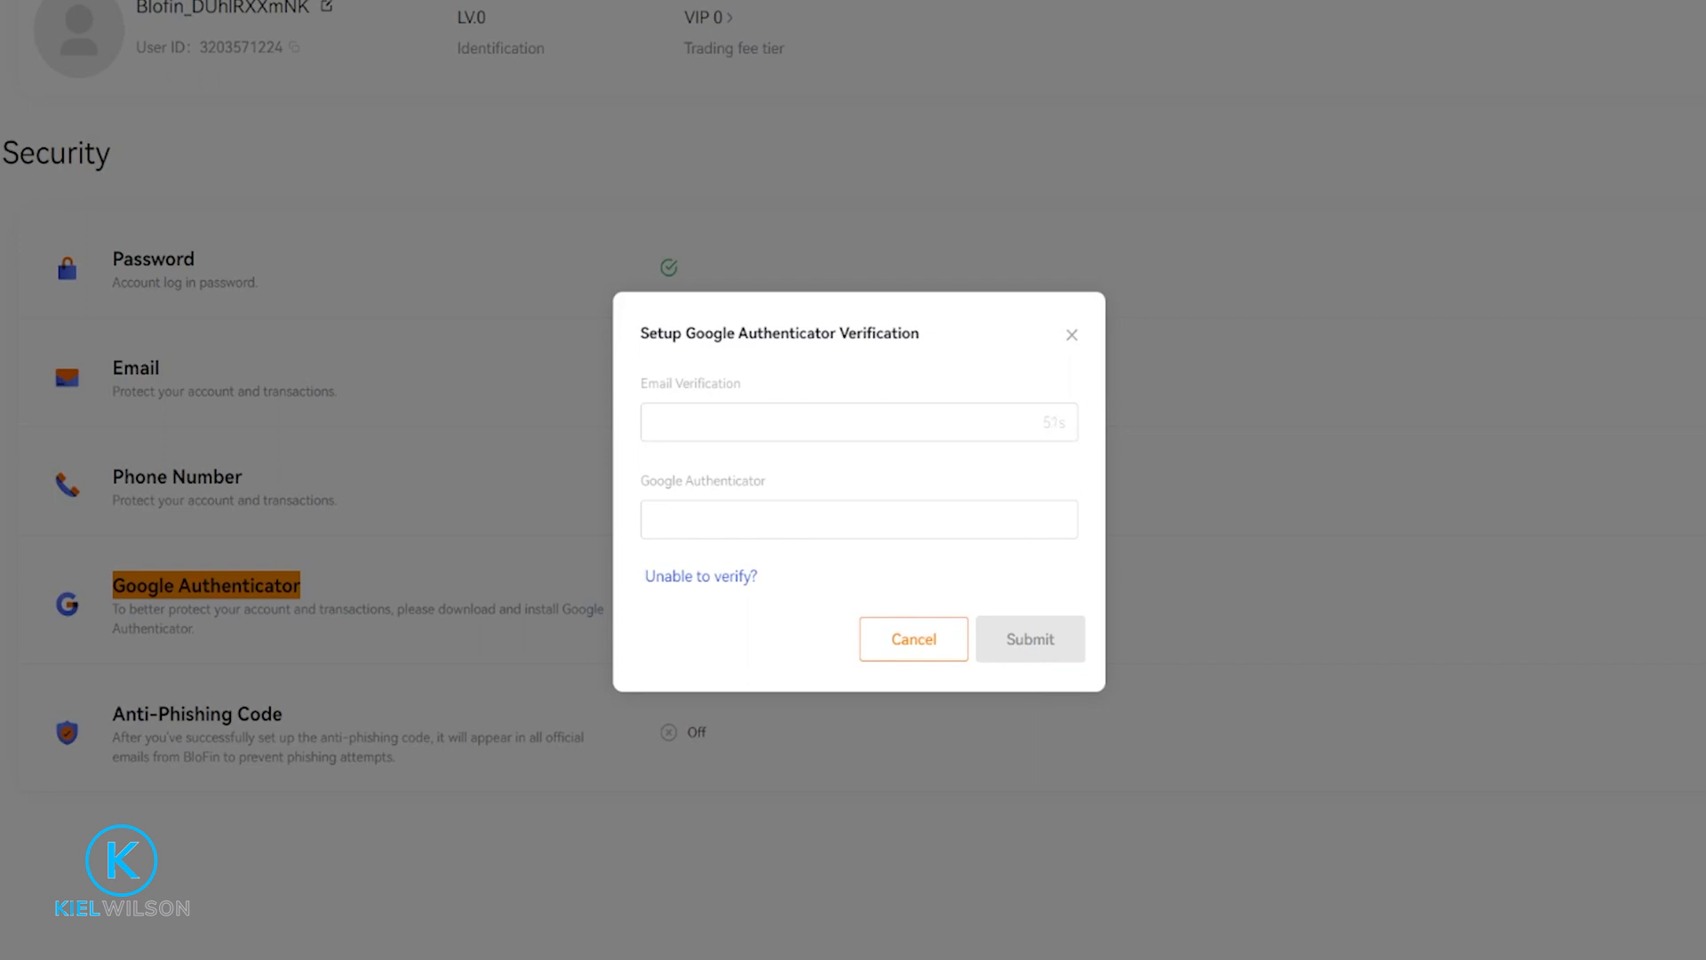
left_click(1029, 639)
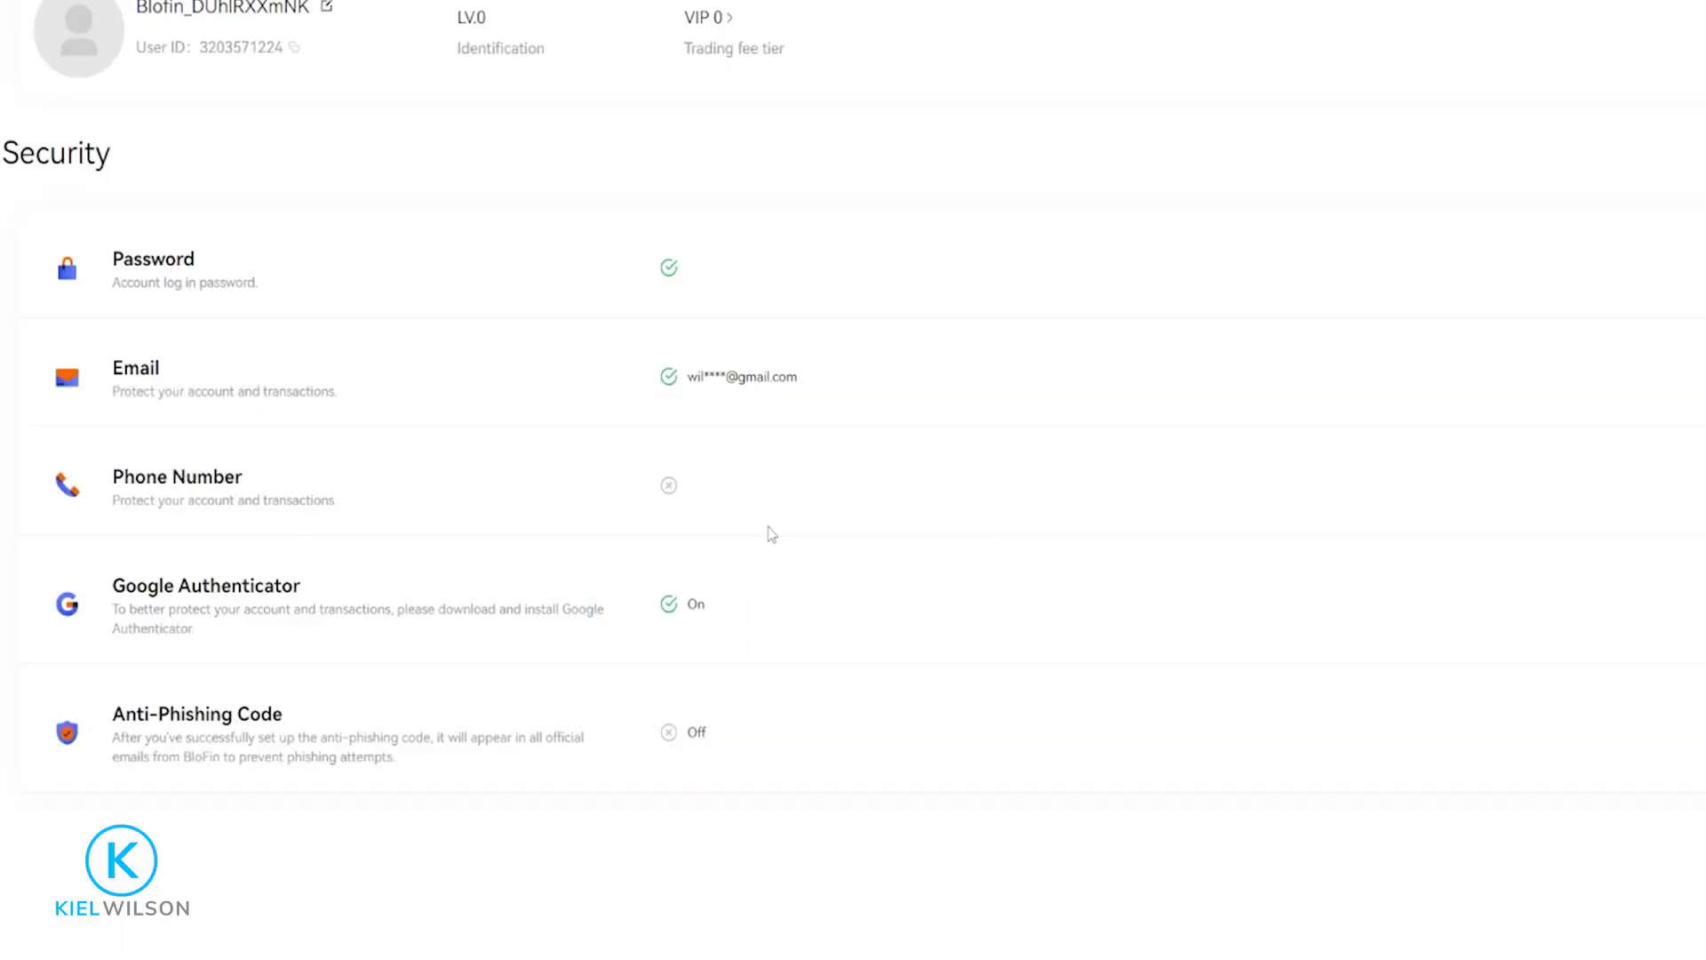
mouse_move(498, 607)
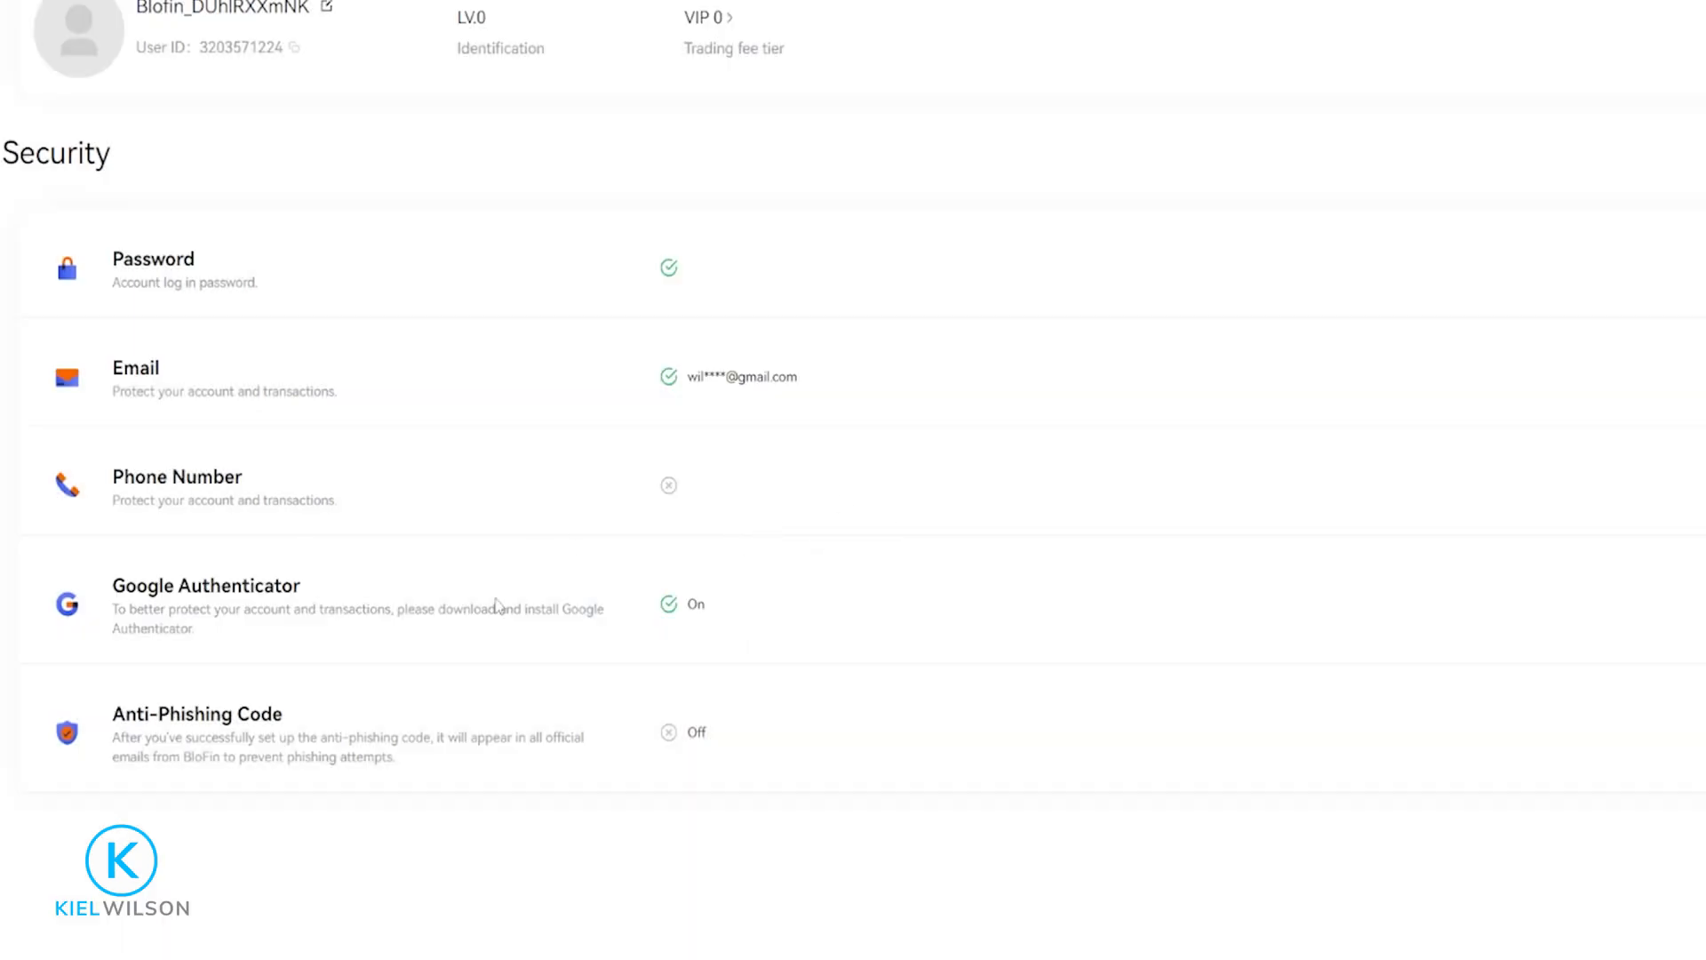